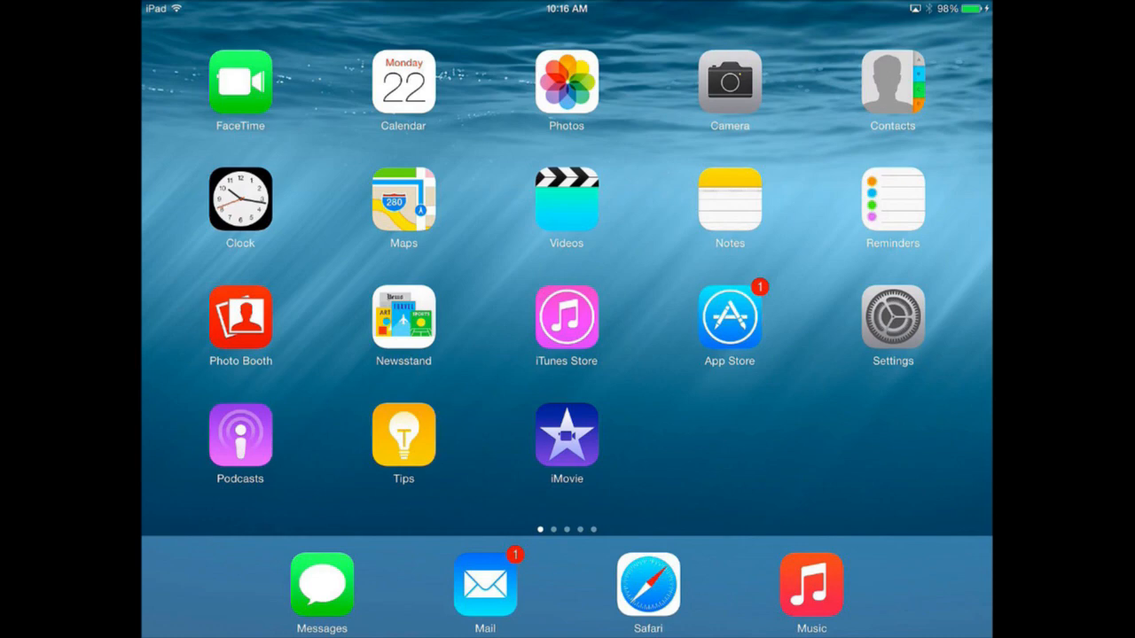
Open Photos and go into the Videos album holding the 31-second boardwalk clip.
click(566, 85)
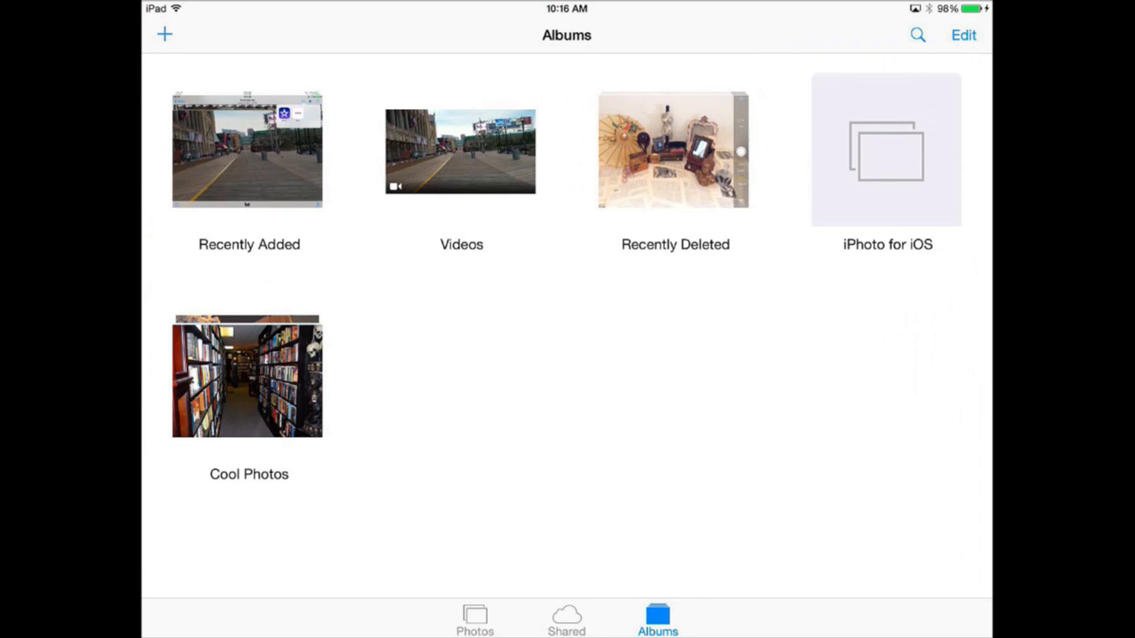
click(461, 151)
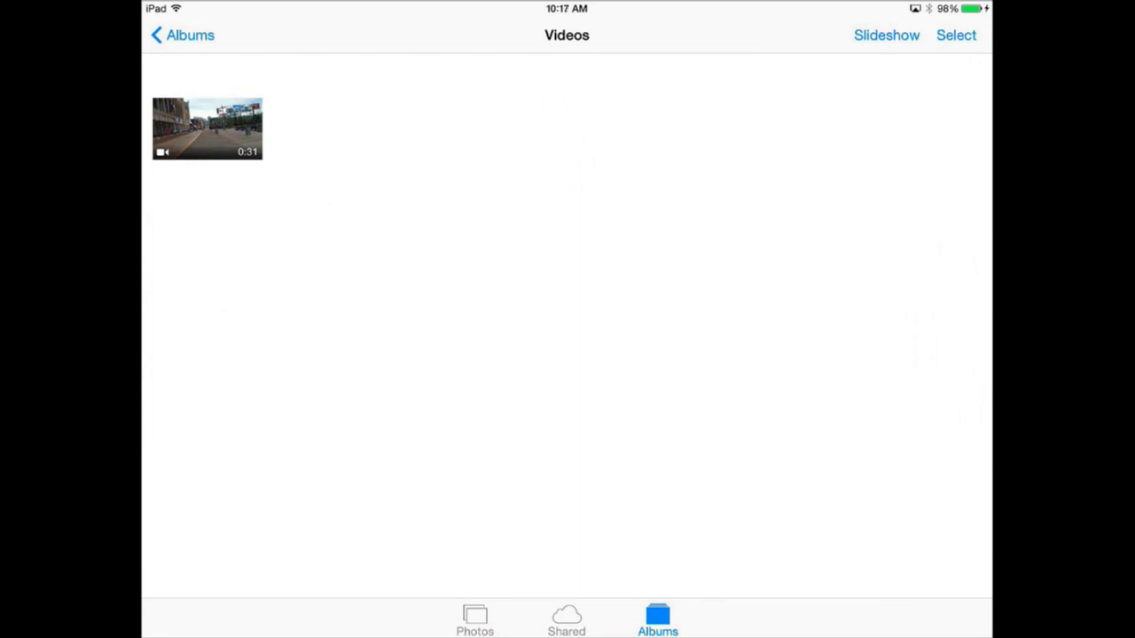
Open the Boardwalk Hall video and switch on iMovie in the Video Editors list.
click(208, 127)
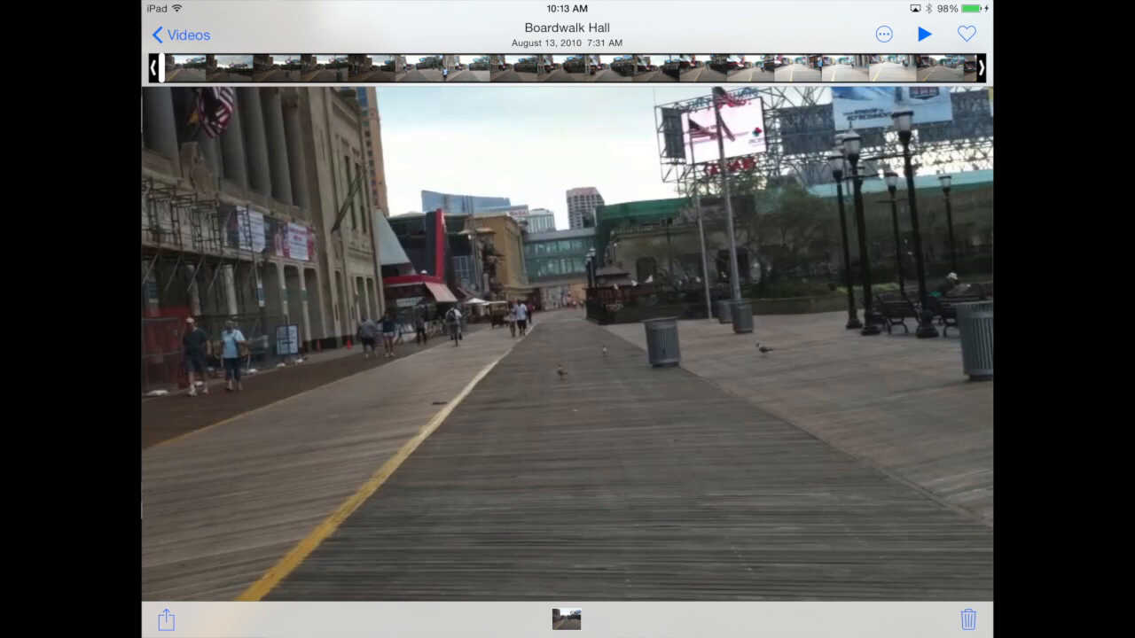
click(883, 36)
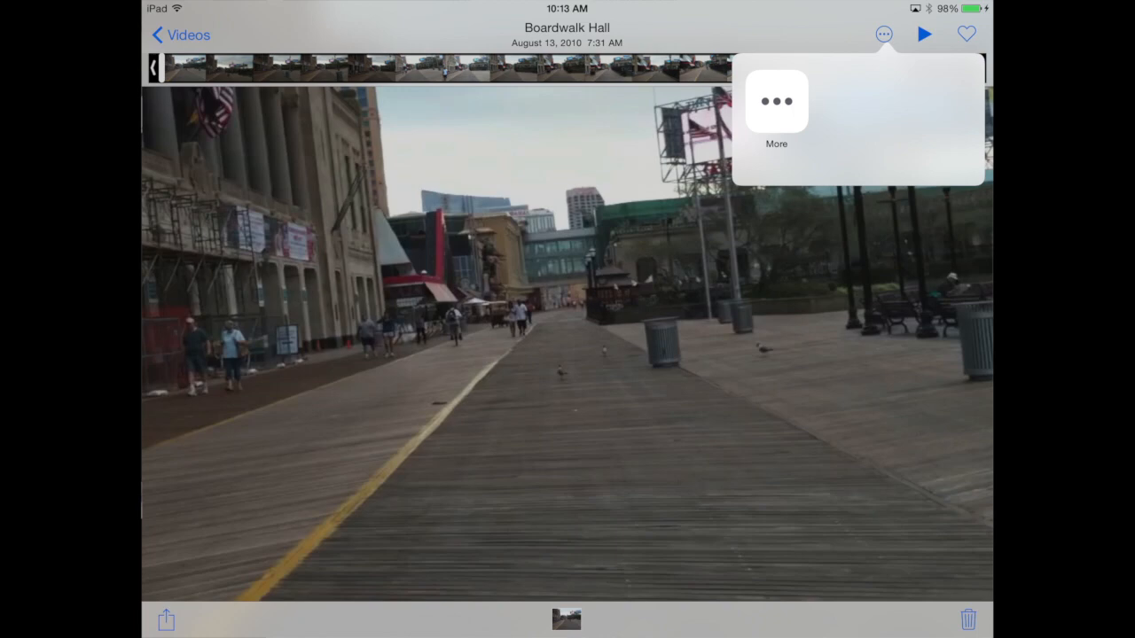
click(777, 99)
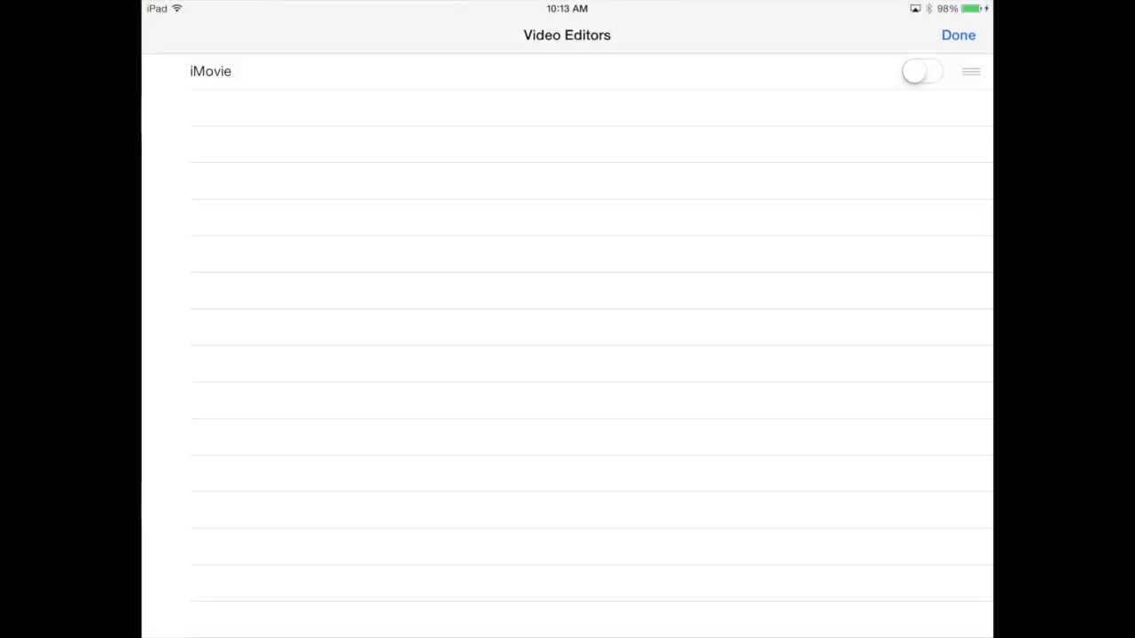
click(922, 71)
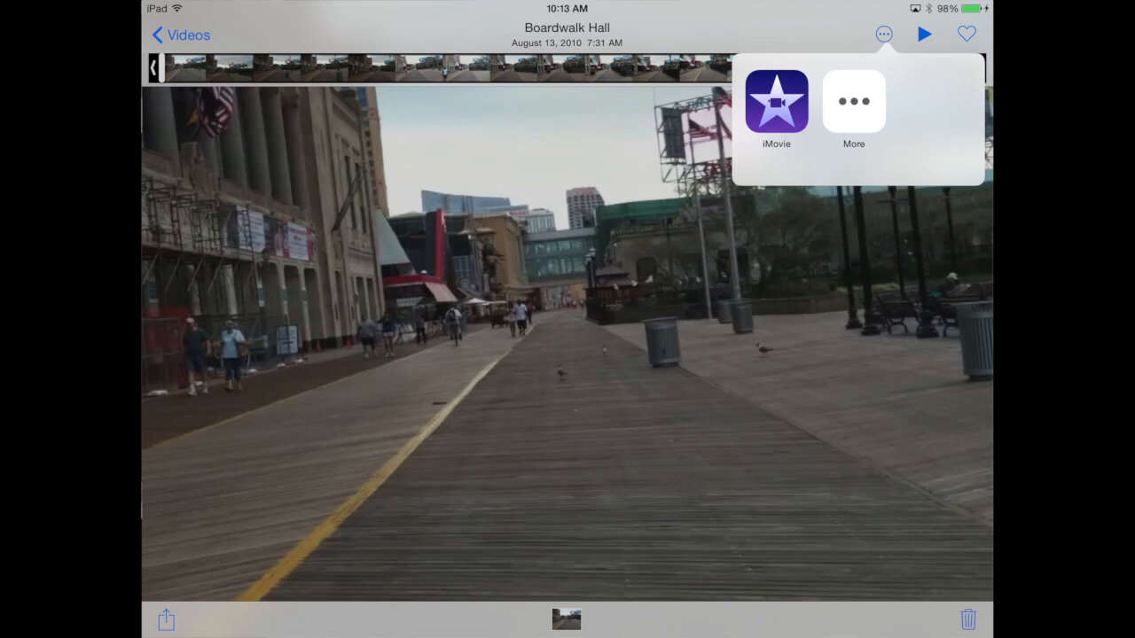
Edit the clip with the iMovie extension and scrub the playhead to preview it from the start.
click(777, 107)
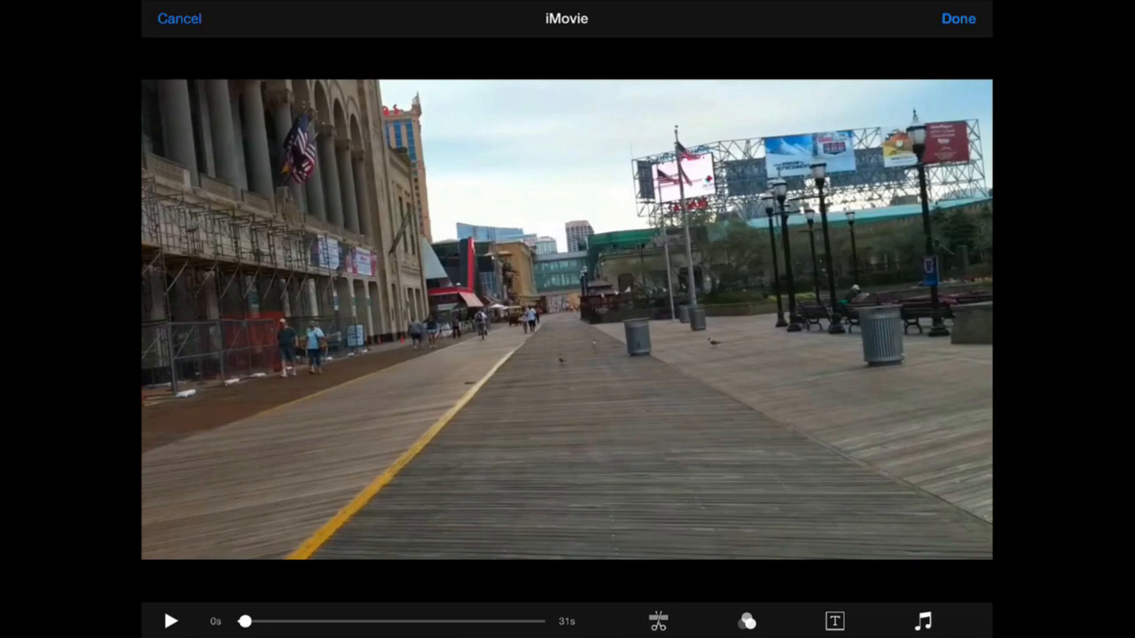
drag(247, 621, 374, 621)
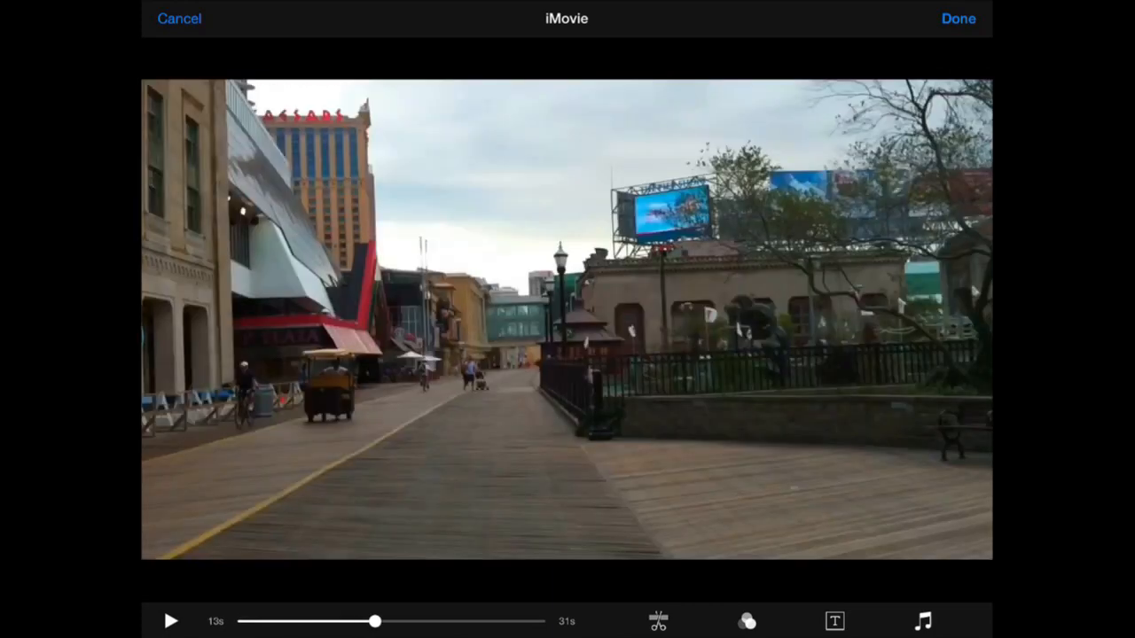
drag(374, 621, 245, 621)
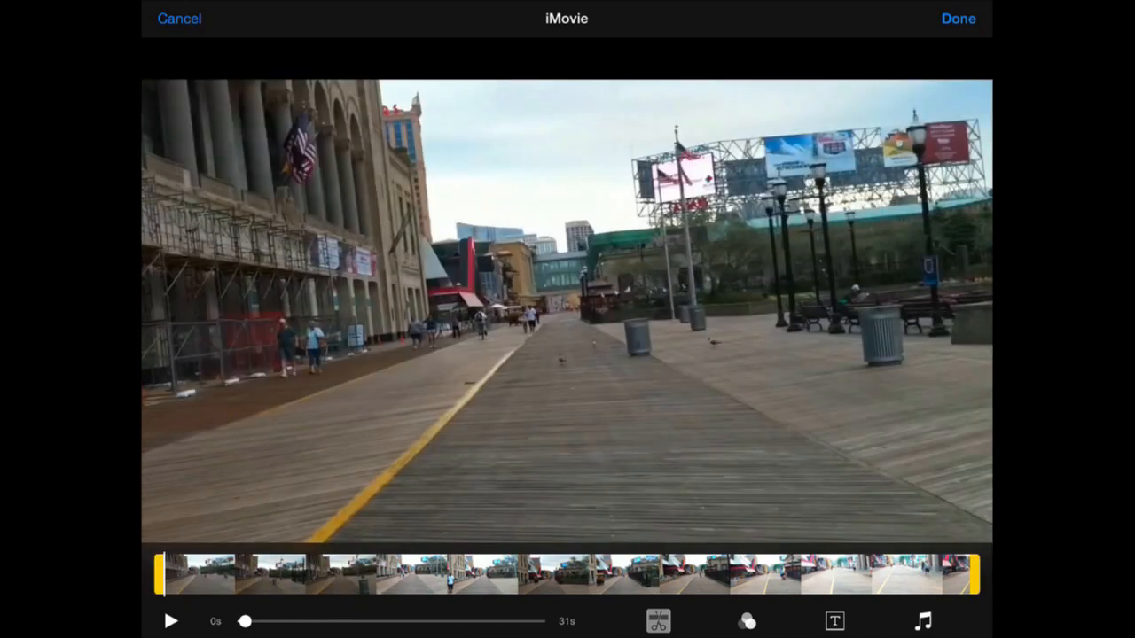
Apply the Western filter to the boardwalk clip and bring up the title styles.
click(747, 620)
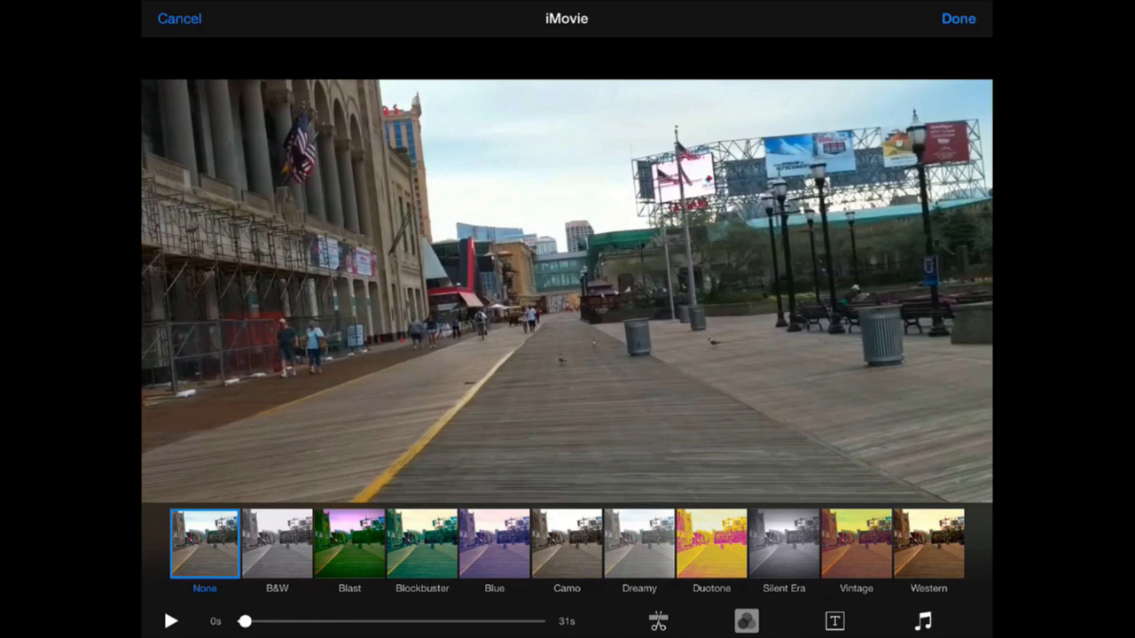
click(930, 543)
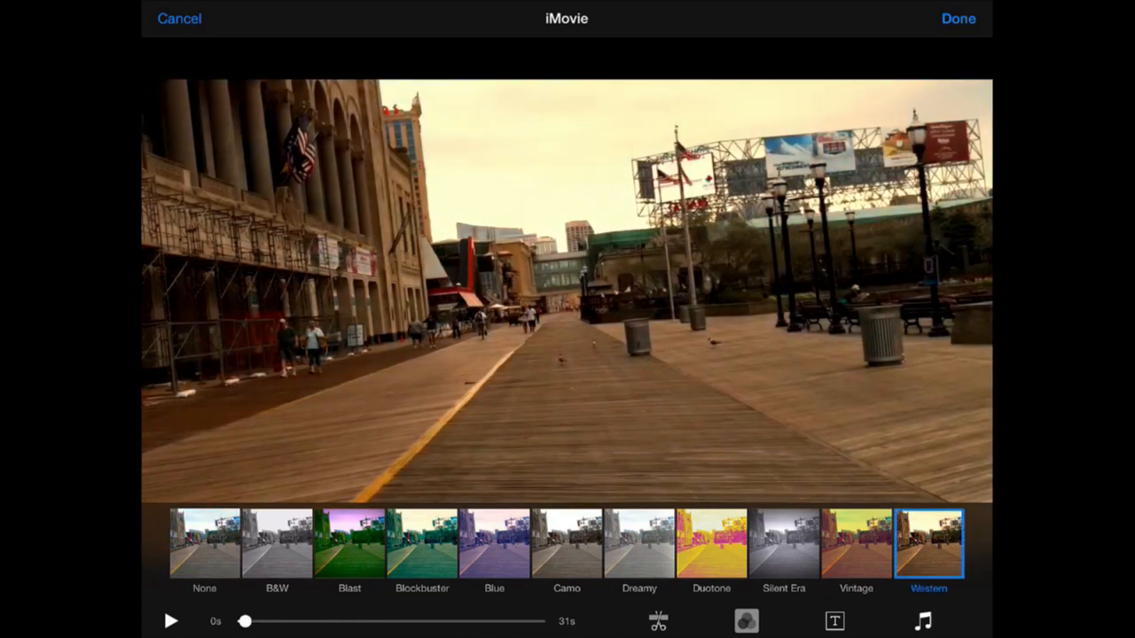
click(204, 541)
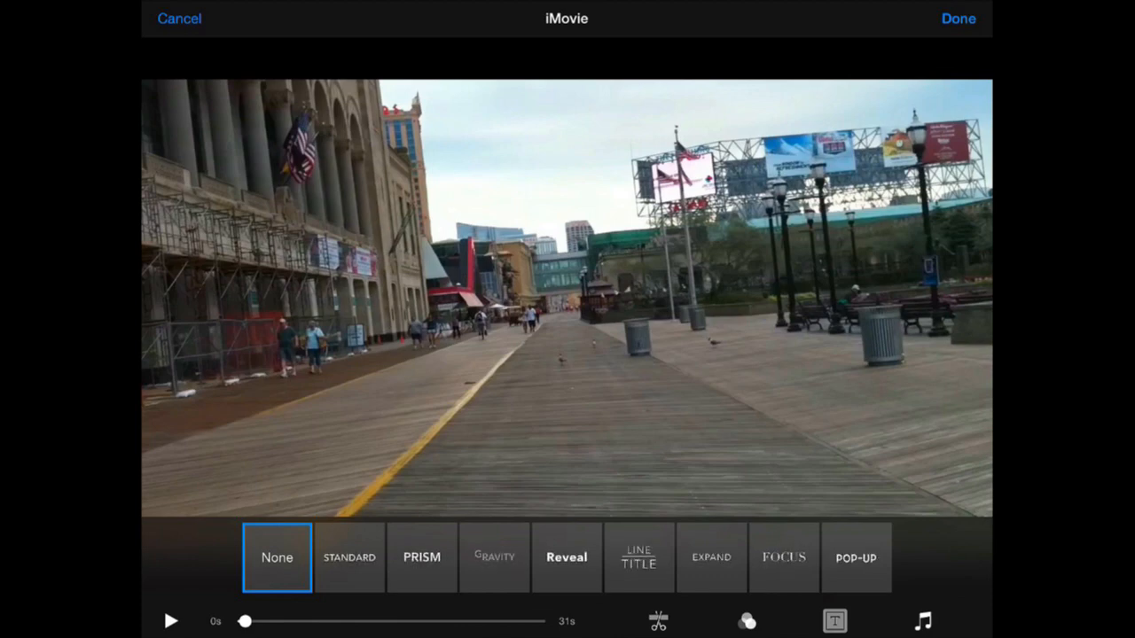
Add a Reveal title reading 'Biking On the Boardwalk' and move on to the music choices.
click(567, 557)
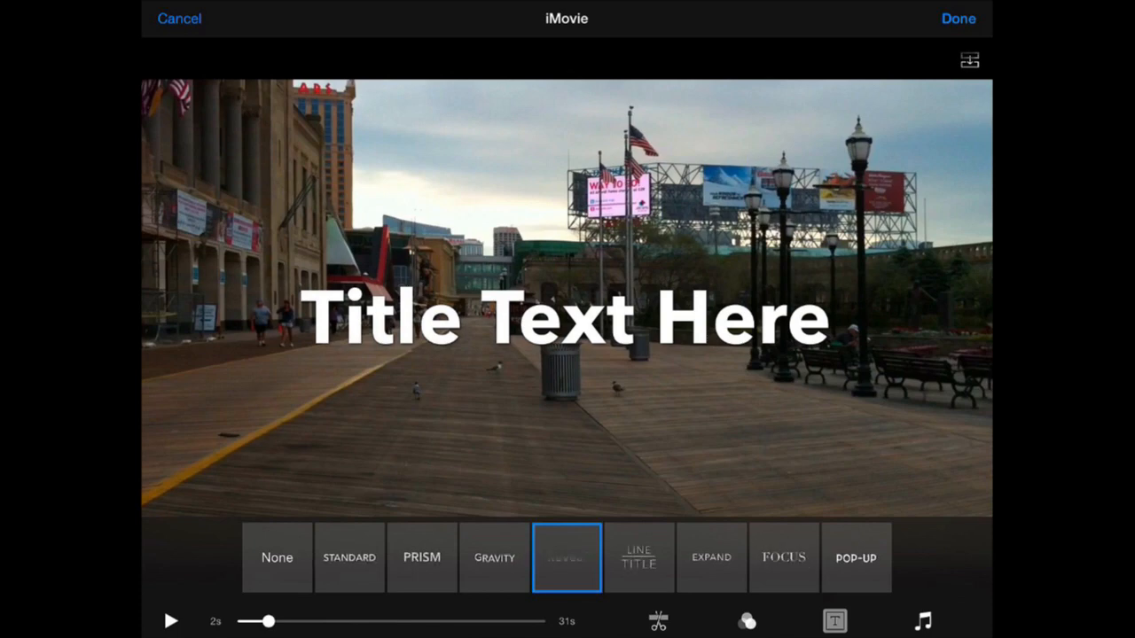
click(566, 317)
text(Biking On the Boardwalk)
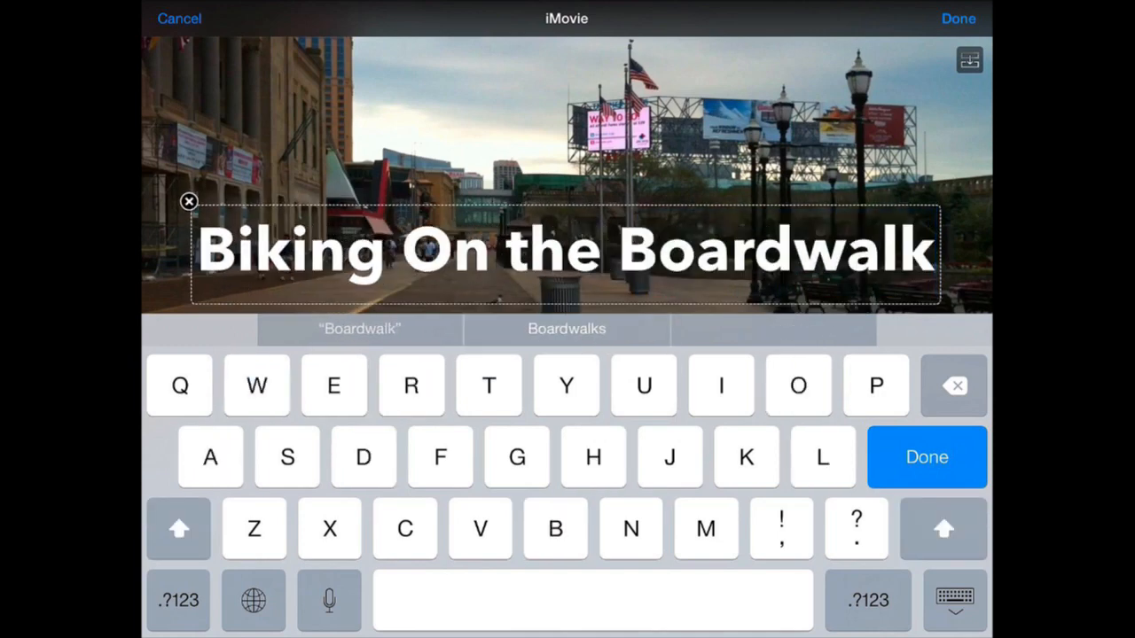
click(926, 458)
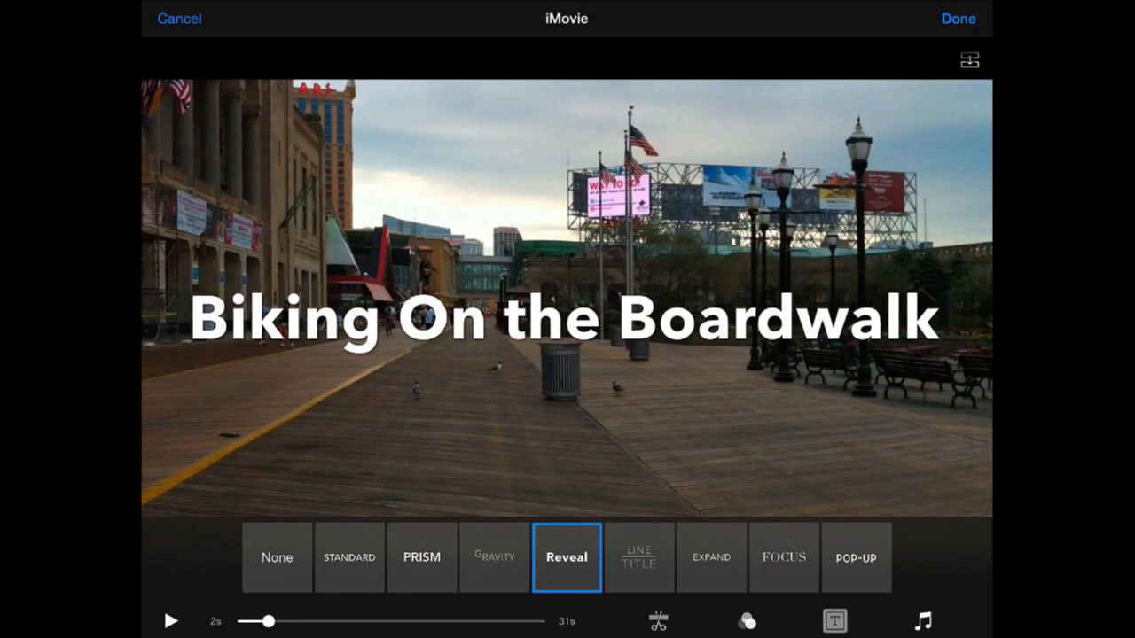
click(922, 620)
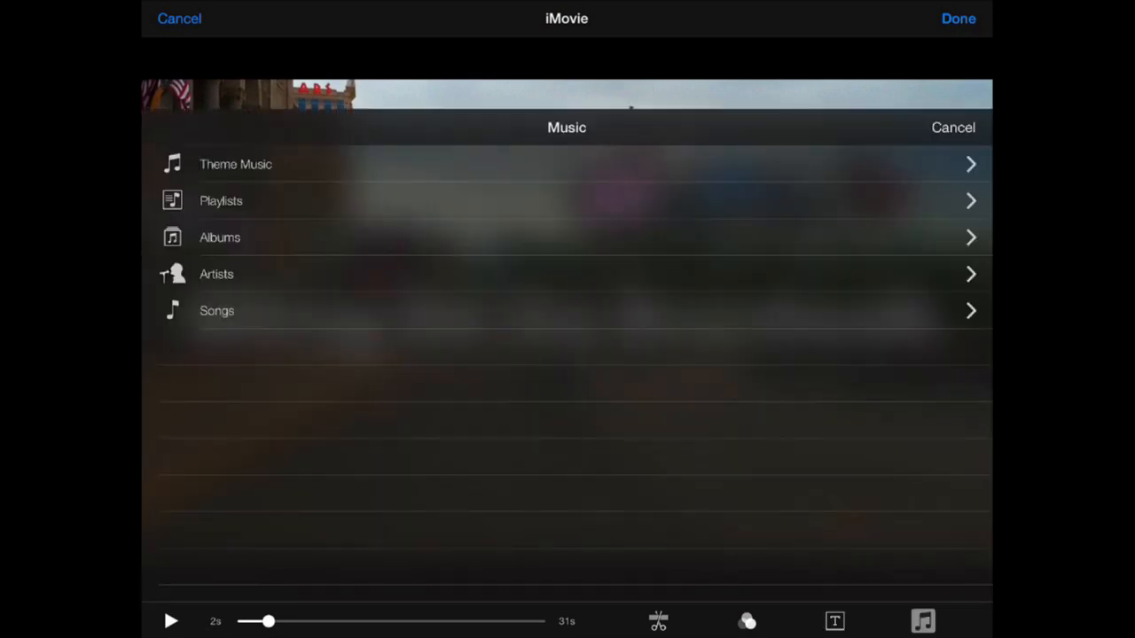
Show the Theme Music track list with Bright, Modern, Neon and Travel.
click(236, 163)
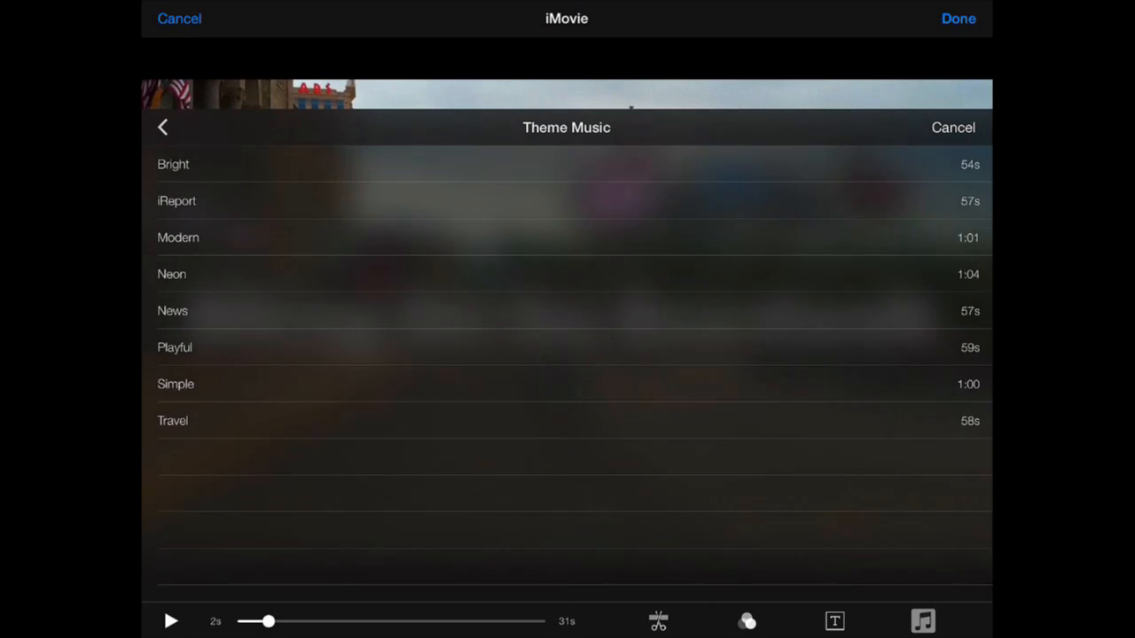